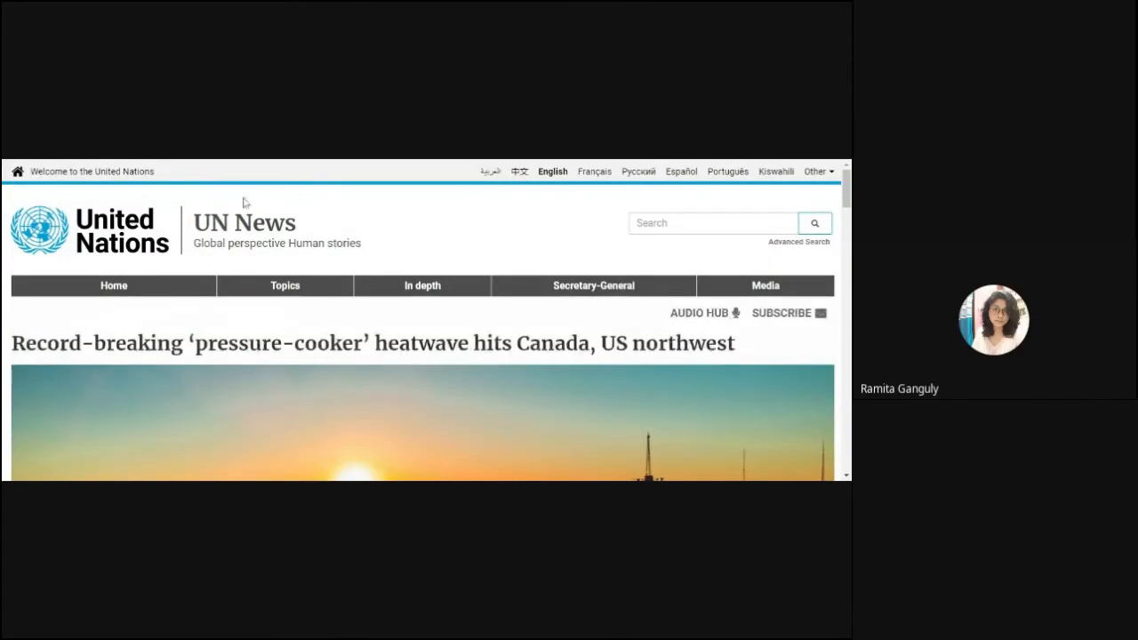
pyautogui.moveTo(402, 240)
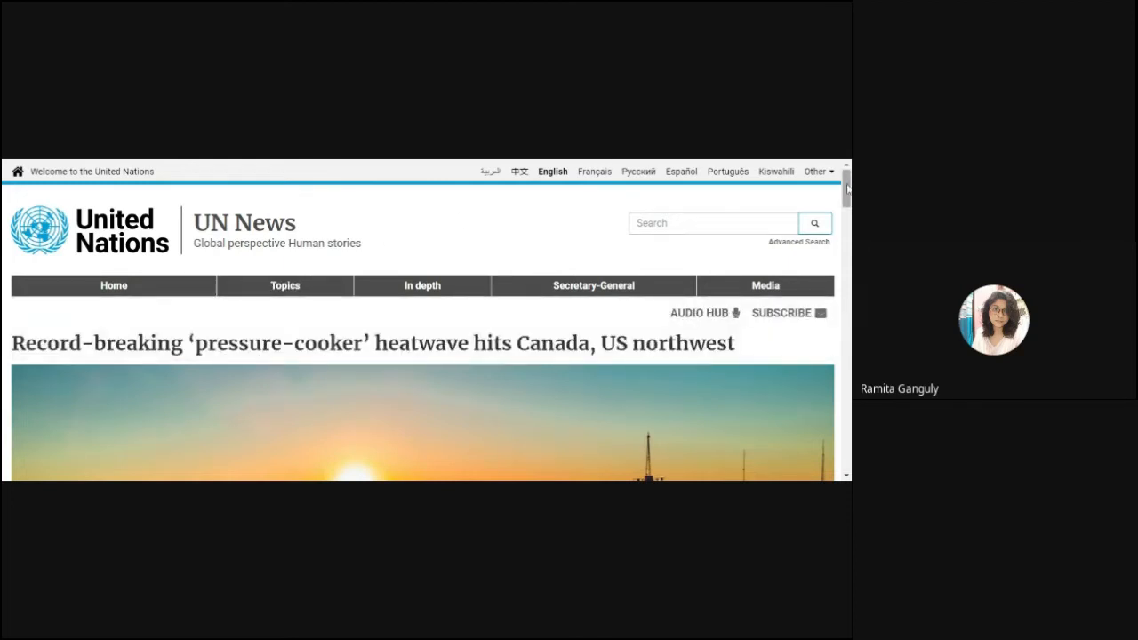
# - Scroll past the sunset photo to the opening WMO quotes and the 'All-time high' heading
pyautogui.scroll(-3)
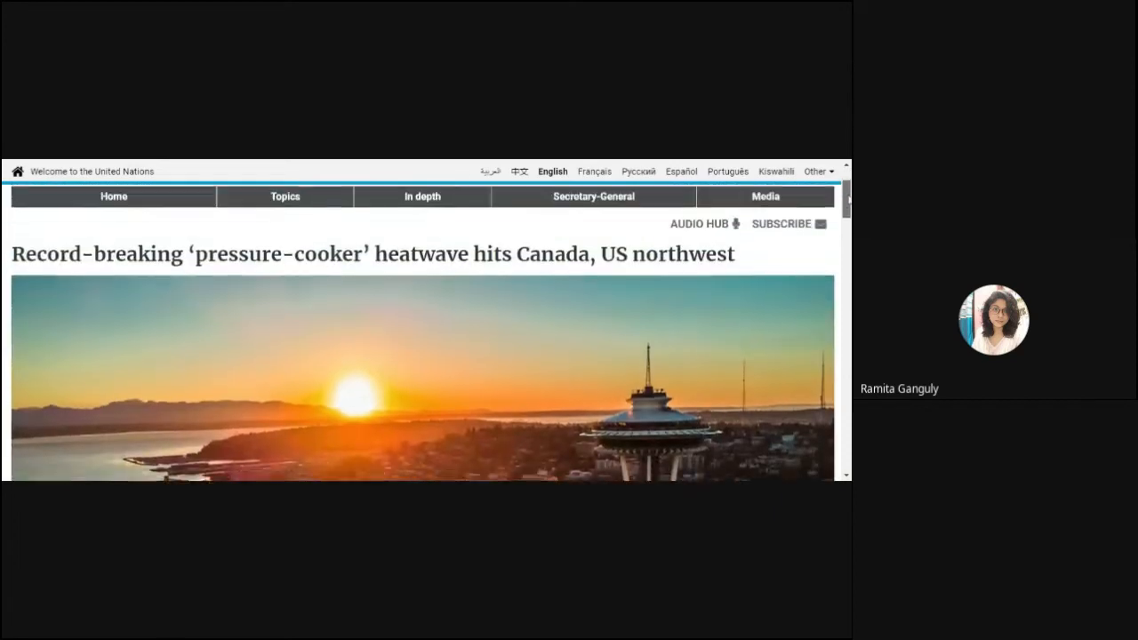
pyautogui.scroll(-3)
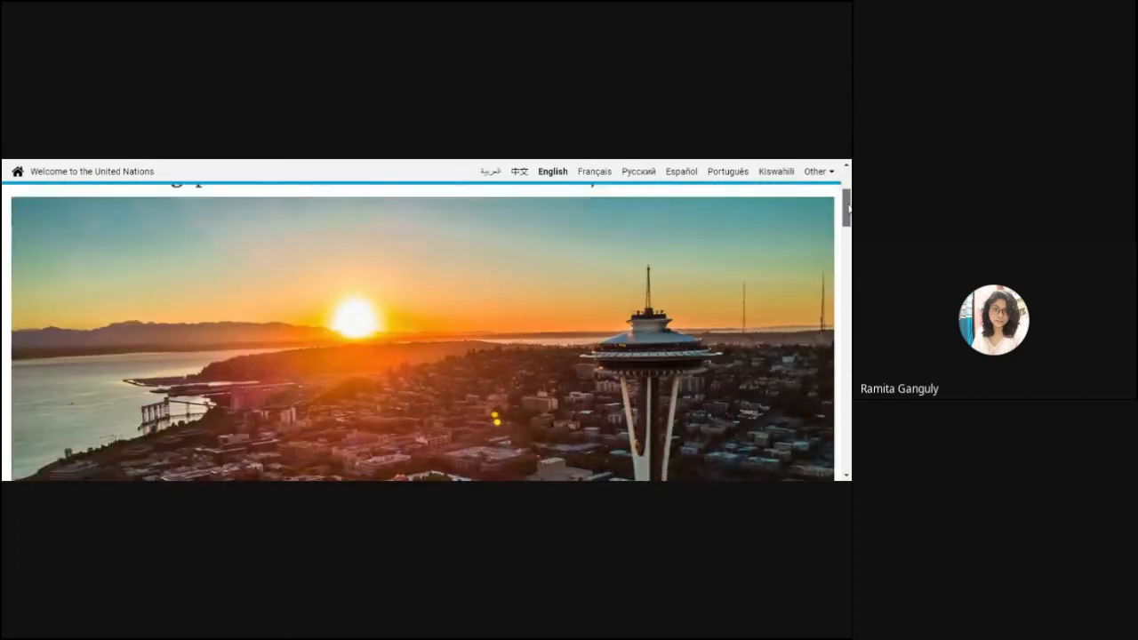
pyautogui.scroll(-3)
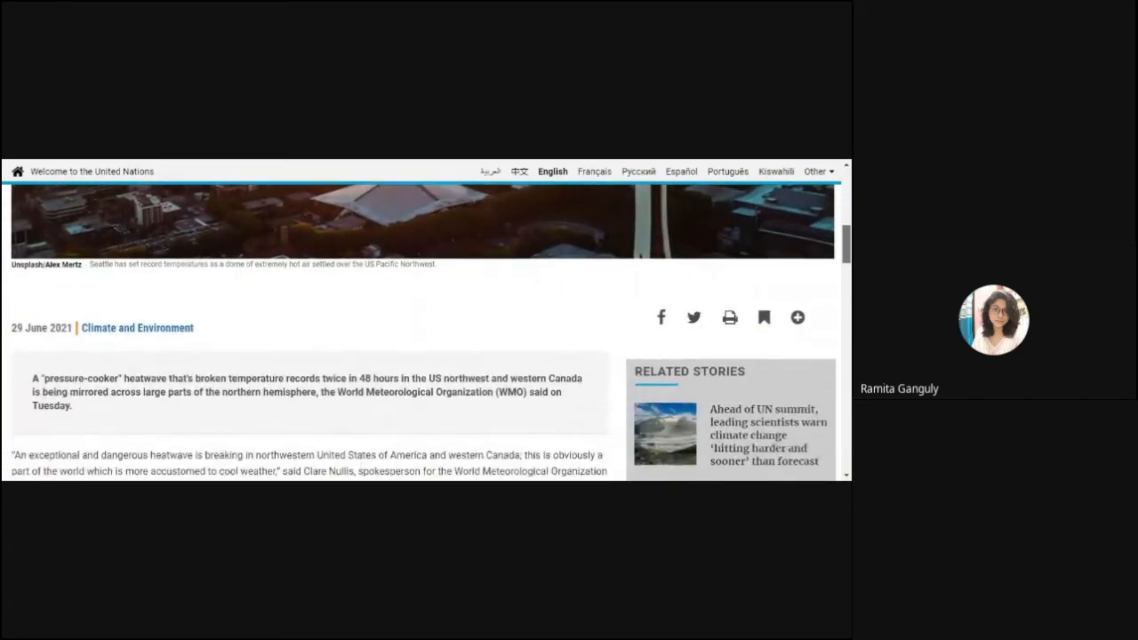
pyautogui.scroll(-3)
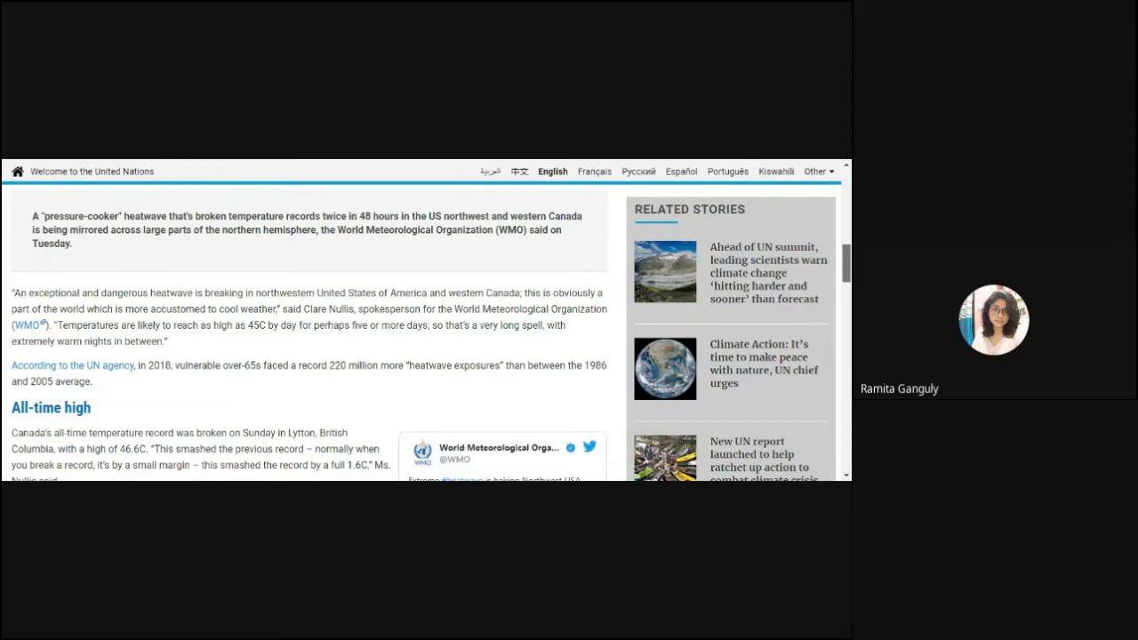
pyautogui.scroll(-3)
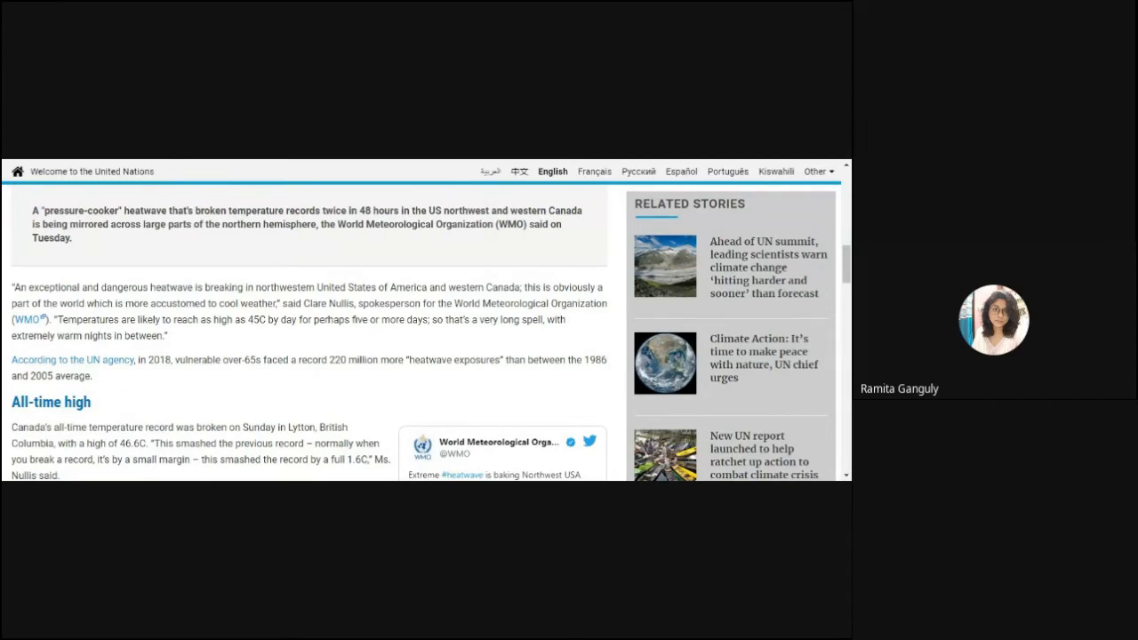
# - Scroll to the Lytton 47.9C record passage, the WMO tweet and the 'Extreme threats' heading
pyautogui.scroll(-3)
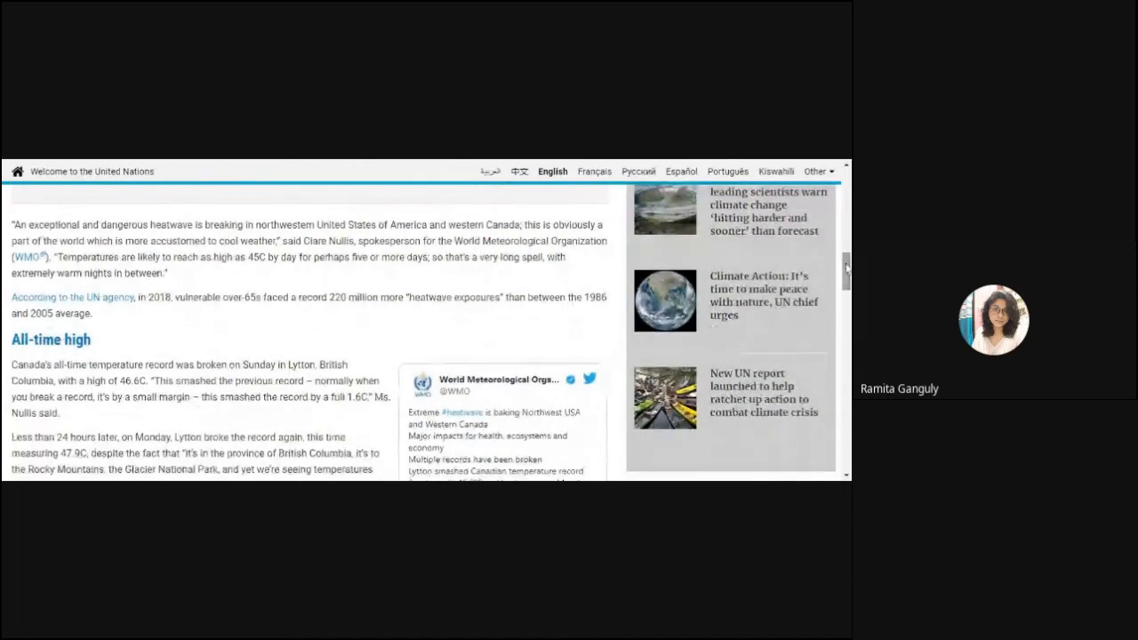
pyautogui.scroll(-3)
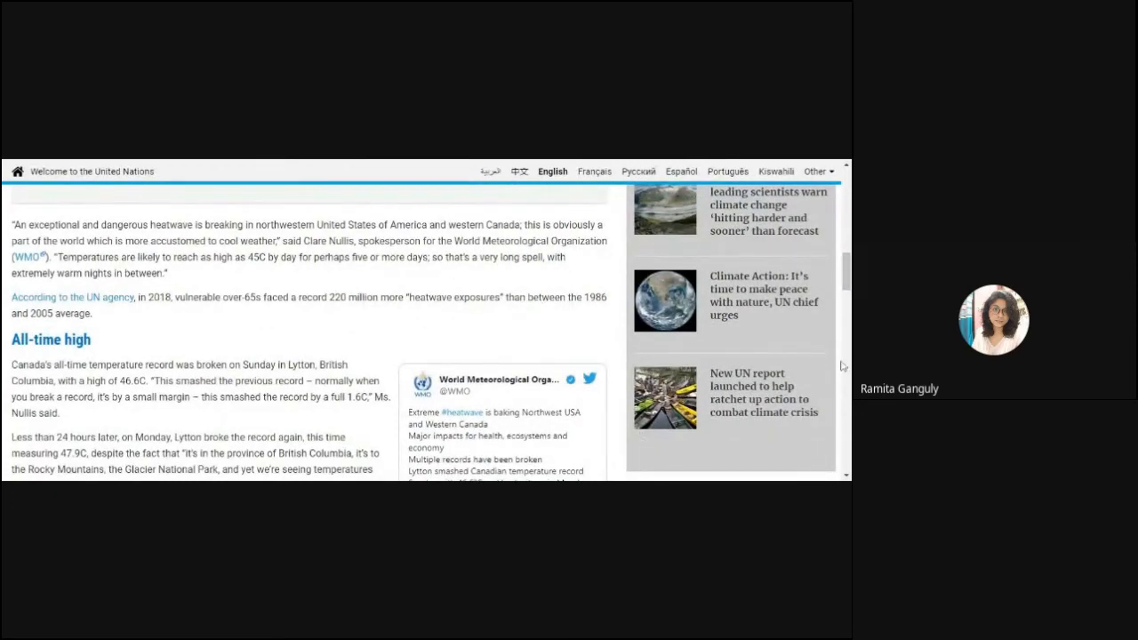
pyautogui.scroll(-3)
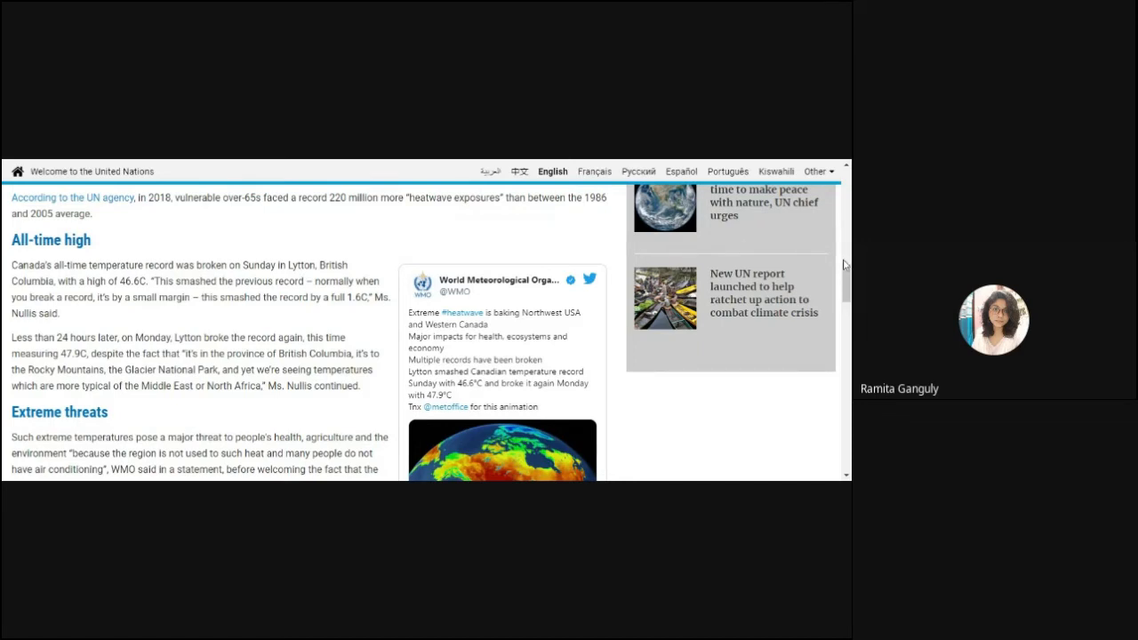
# - Scroll until the tweet's heat-map video thumbnail and the 'Mid-week peak' section are fully visible
pyautogui.scroll(-3)
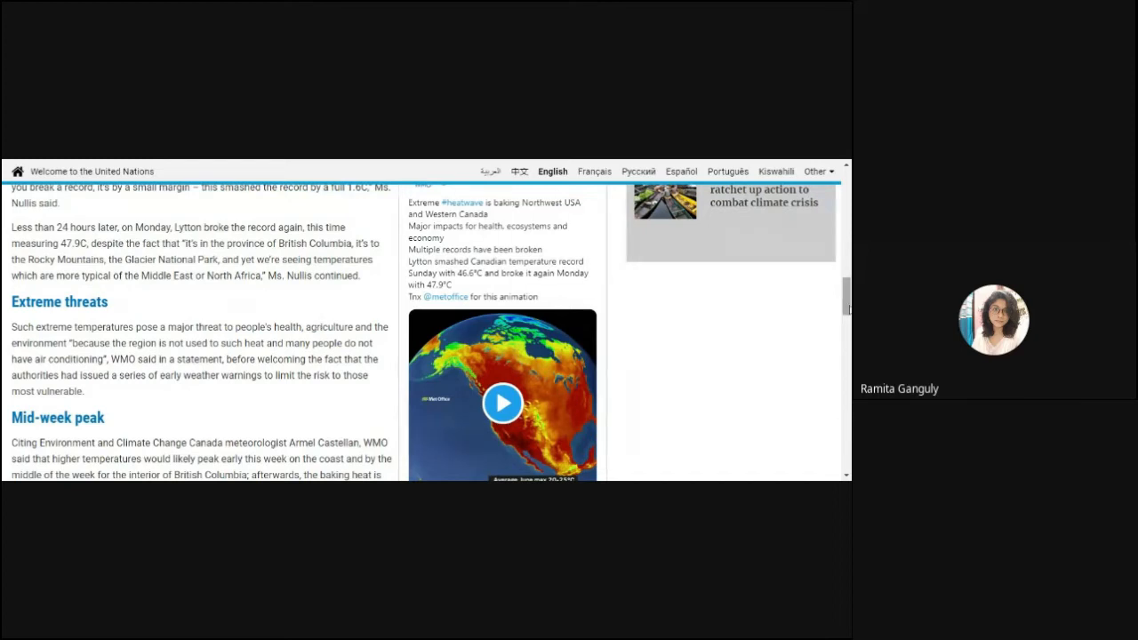
pyautogui.scroll(-3)
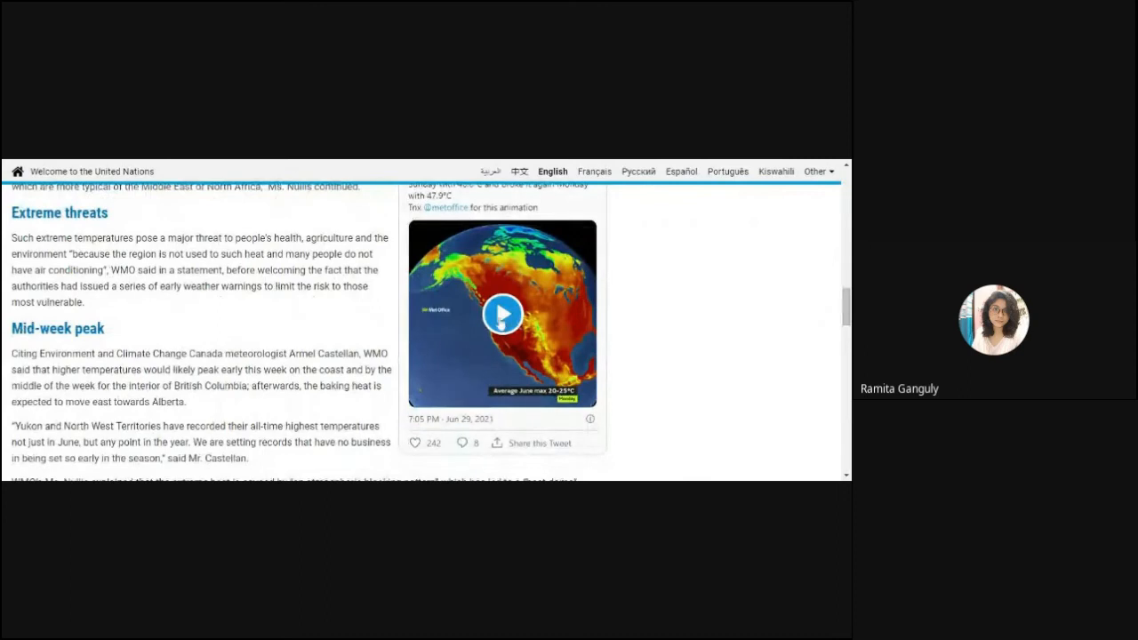
# - Start the embedded WMO tweet's heat-map animation of the Northwest
pyautogui.click(502, 313)
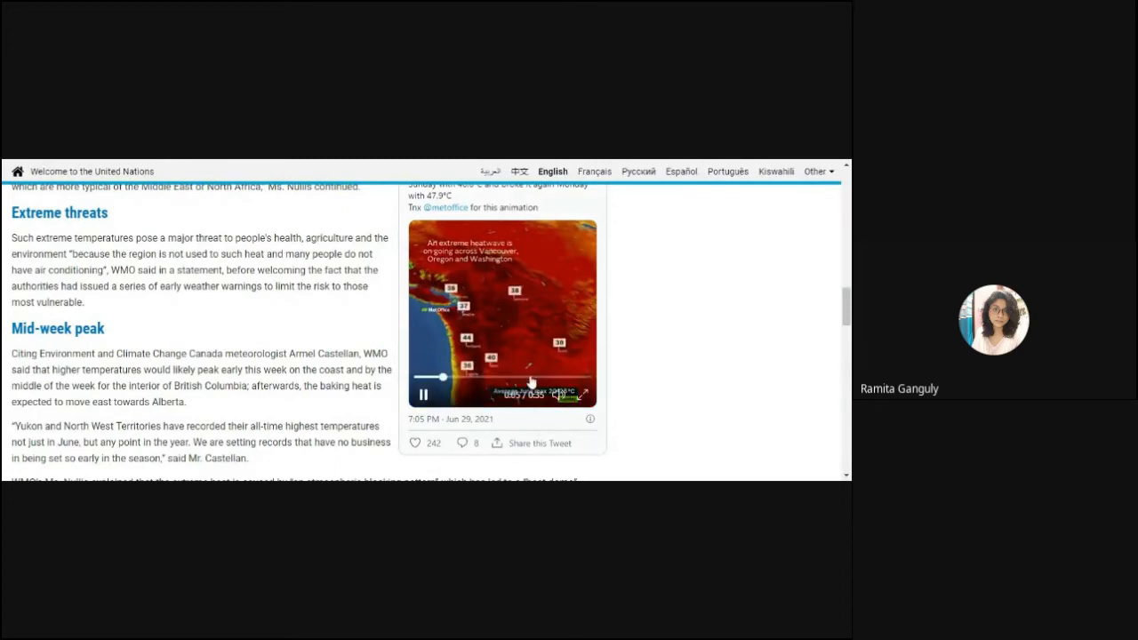